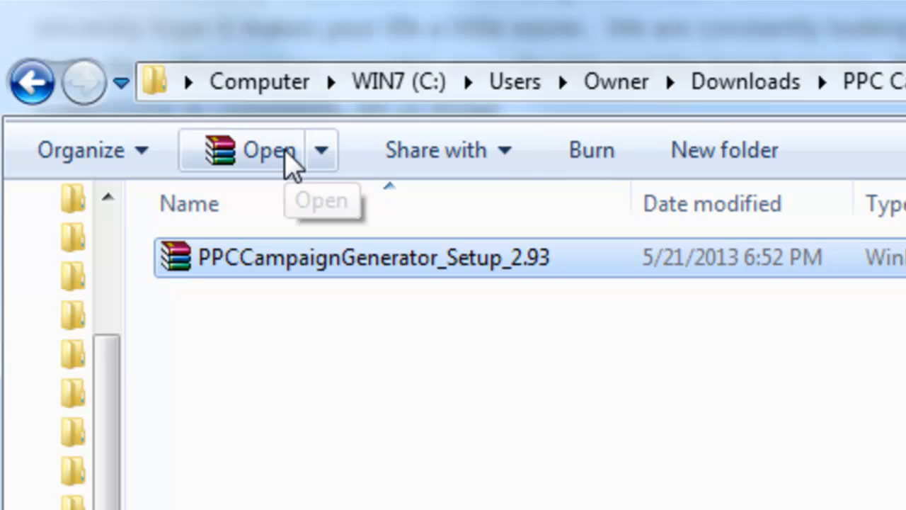
- Open PPCCampaignGenerator_Setup_2.93.zip in WinRAR and extract the setup program into the tutorials folder
click(268, 150)
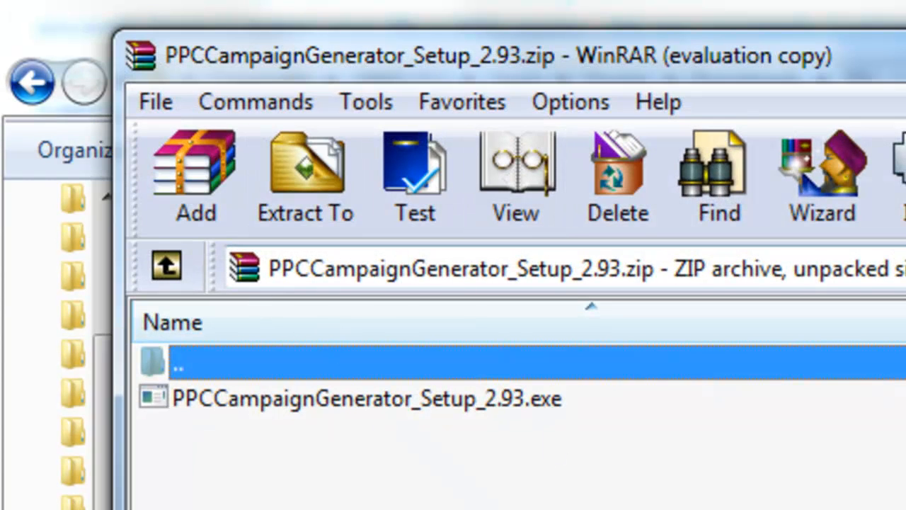
click(305, 173)
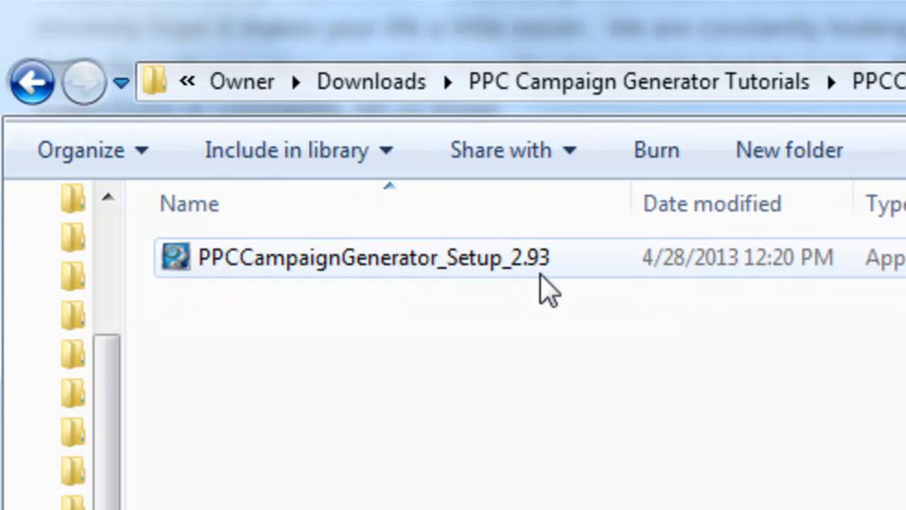
mouse_move(524, 283)
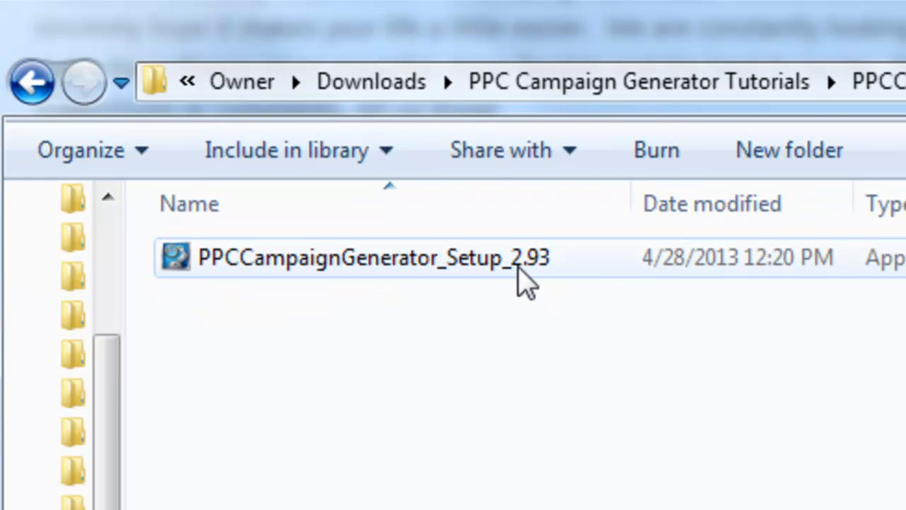
- Run the extracted PPCCampaignGenerator_Setup_2.93 installer to open the Setup Wizard
double_click(374, 257)
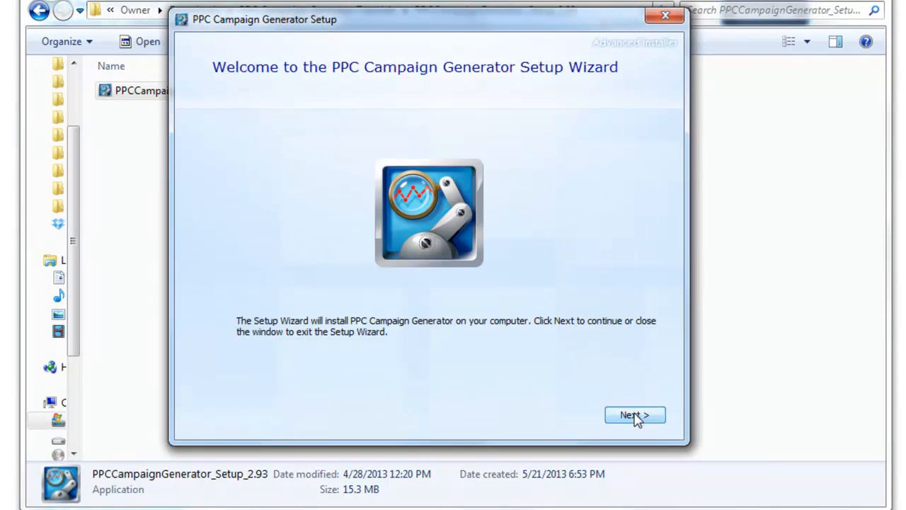
- Accept the welcome page and default Program Files folder, install, then run PPC Campaign Generator
click(635, 415)
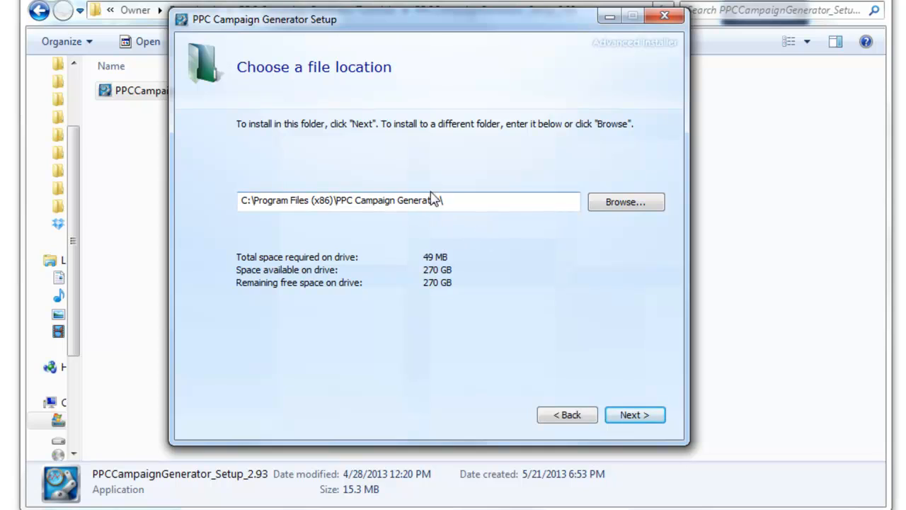
click(634, 415)
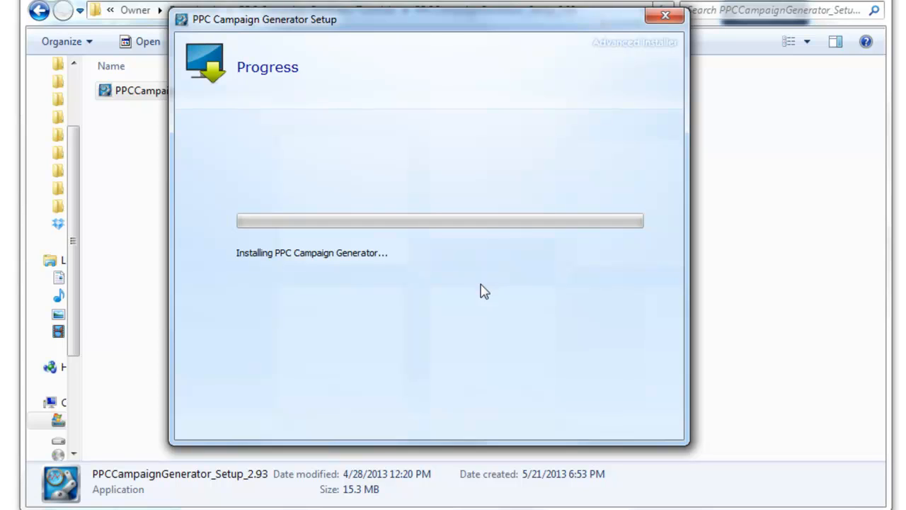
mouse_move(493, 294)
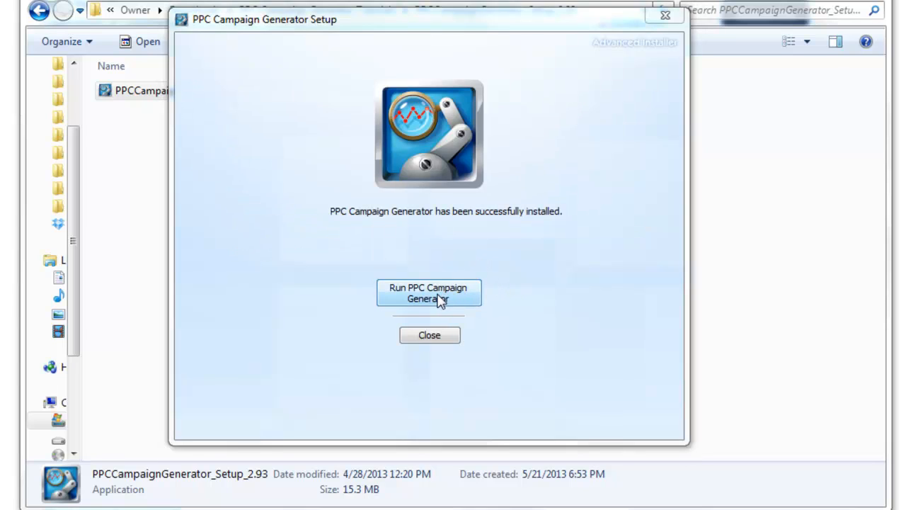
click(428, 292)
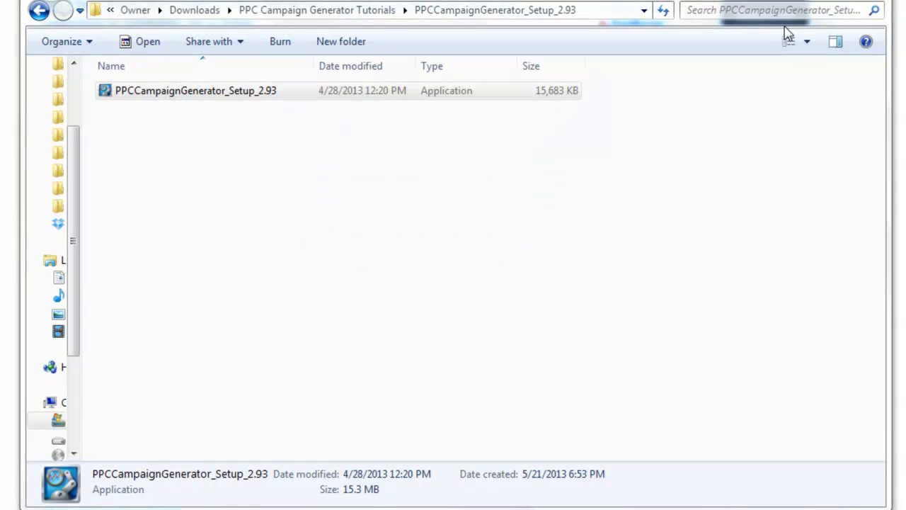
- Start PPC Campaign Generator 2.93 to reach its empty keyword research workspace
click(195, 90)
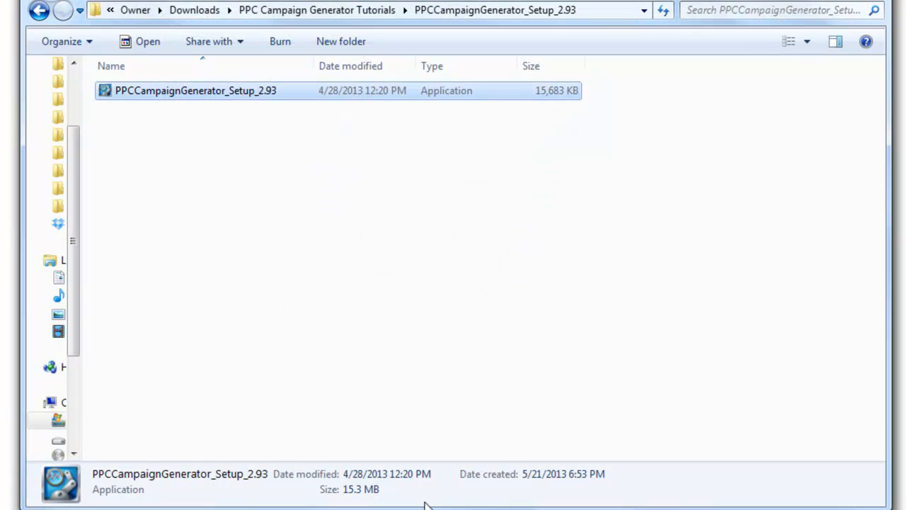
double_click(195, 90)
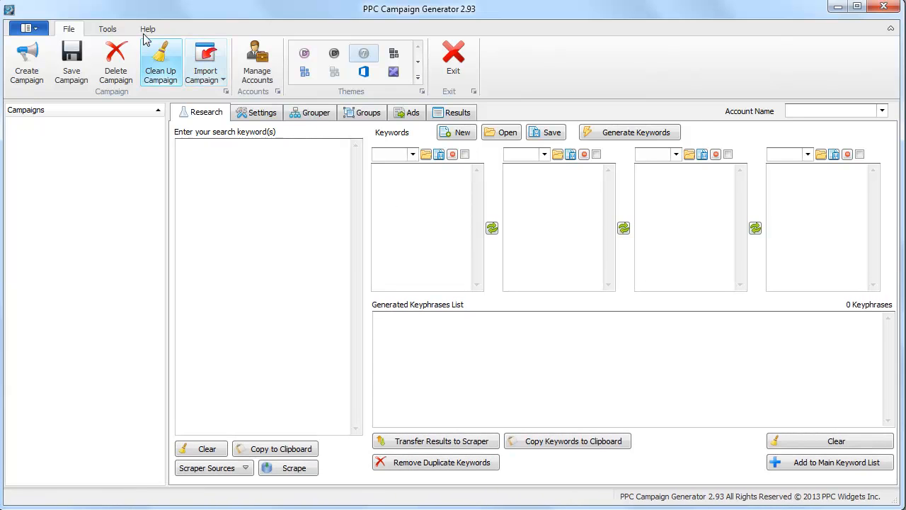
- Open Enter License Key from the Help tab, then cancel without entering a key
click(147, 29)
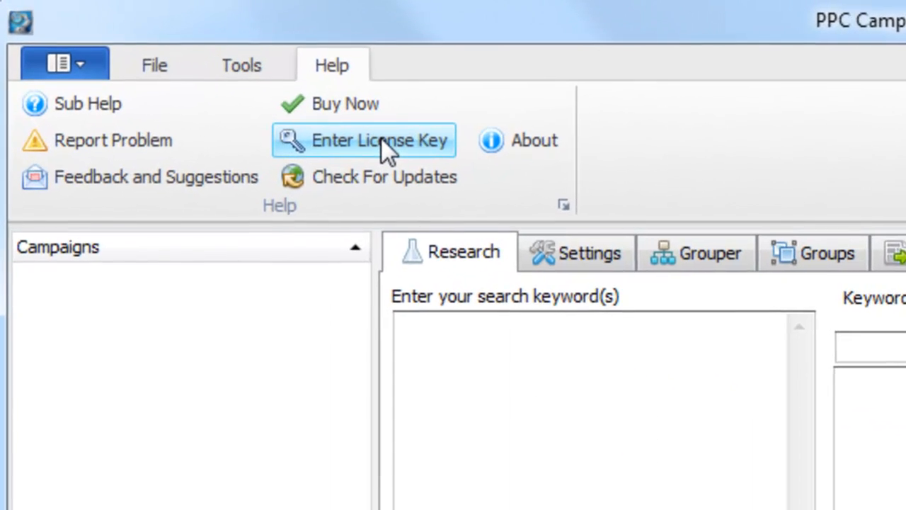
click(363, 139)
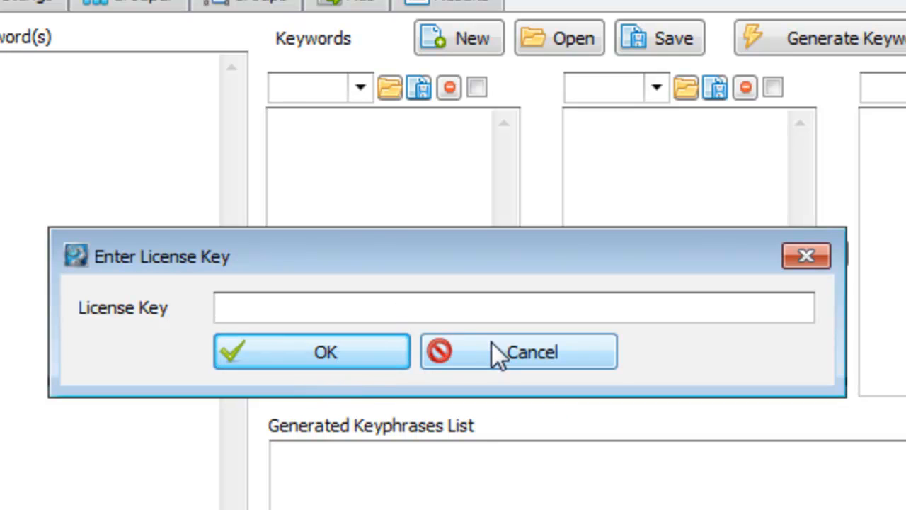
click(518, 352)
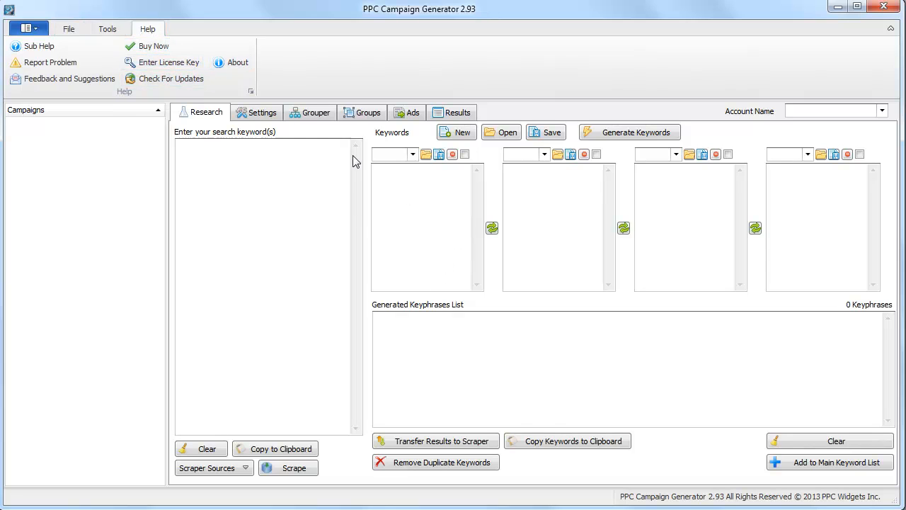
mouse_move(216, 120)
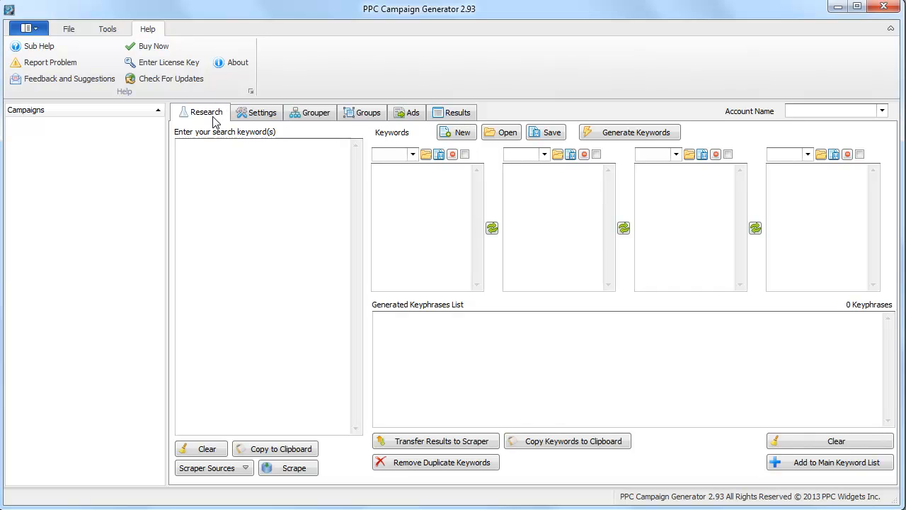
- Switch the ribbon to the Tools tab showing the Options button
click(107, 29)
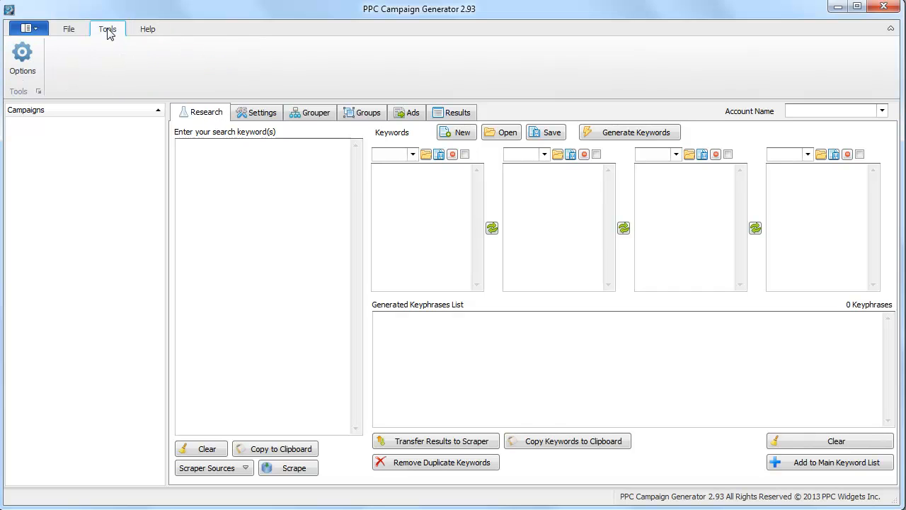